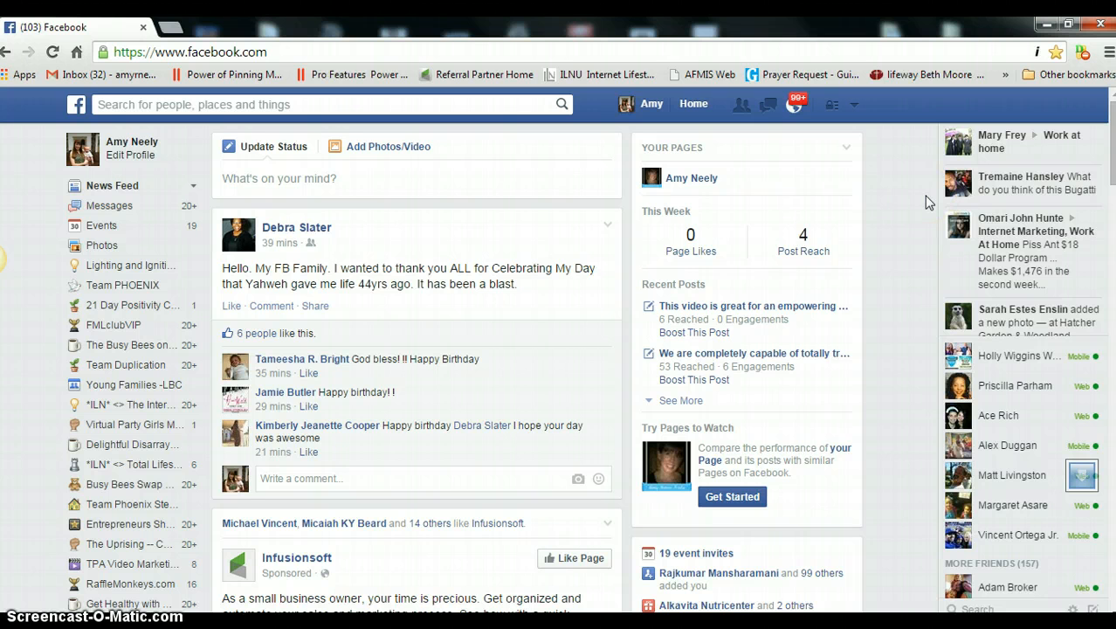
pyautogui.moveTo(906, 116)
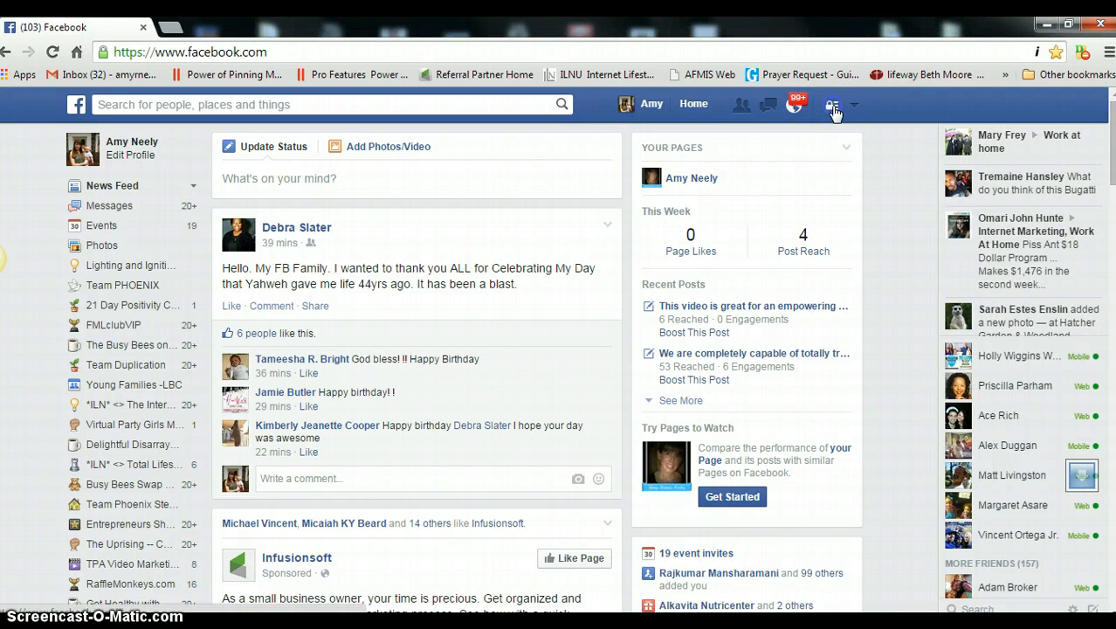
# Step: Open the Privacy Shortcuts menu from the news feed's top bar
pyautogui.click(832, 104)
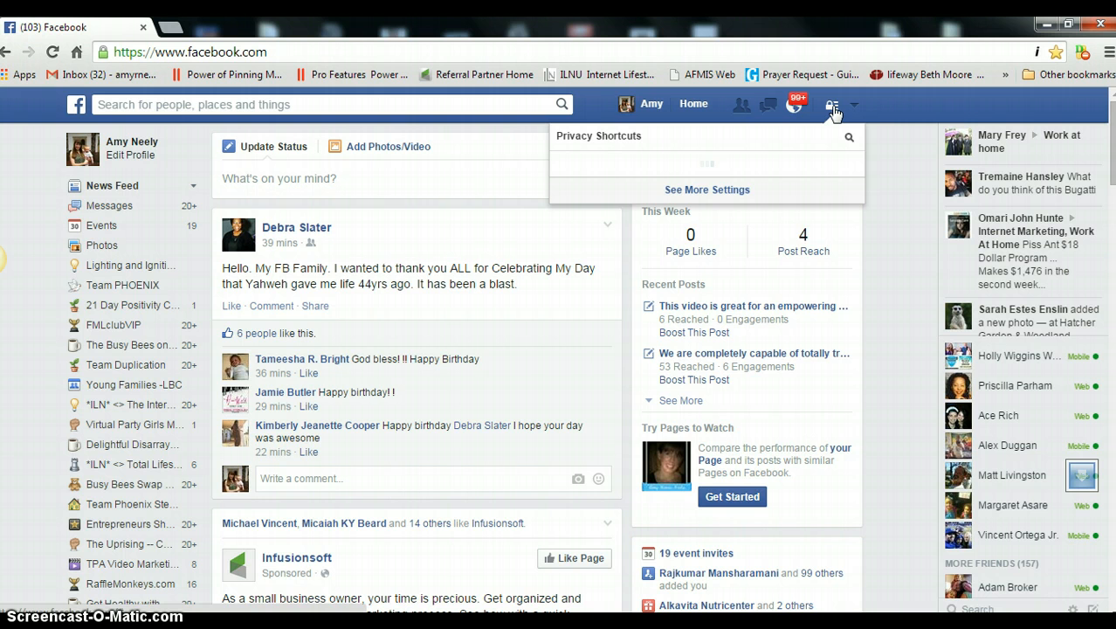
pyautogui.moveTo(781, 144)
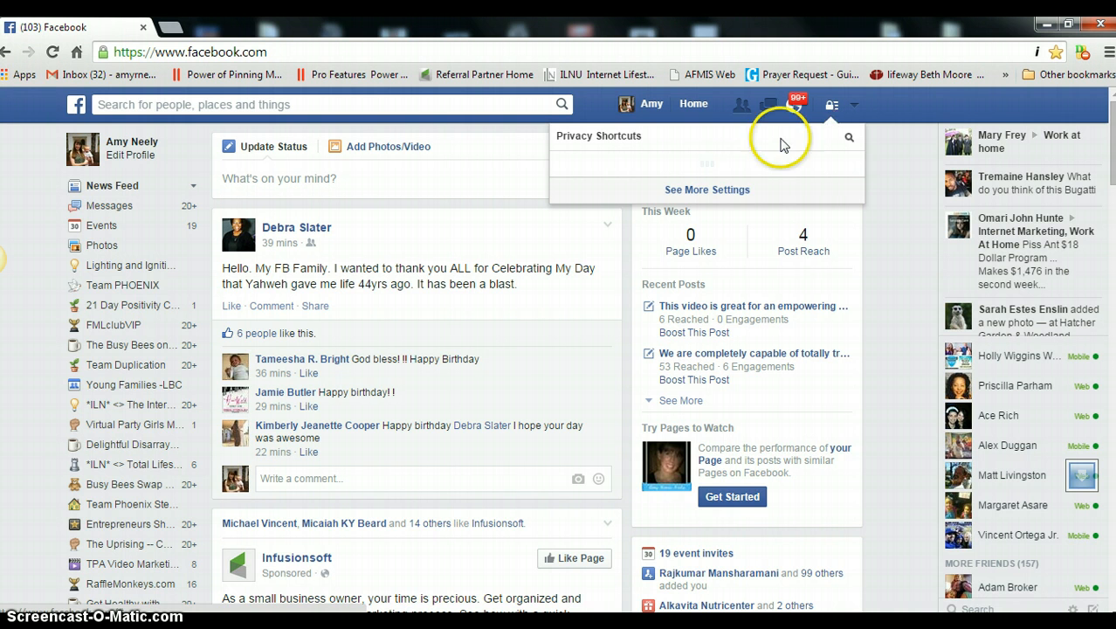
# Step: Choose See More Settings to reach Privacy Settings and Tools
pyautogui.click(706, 189)
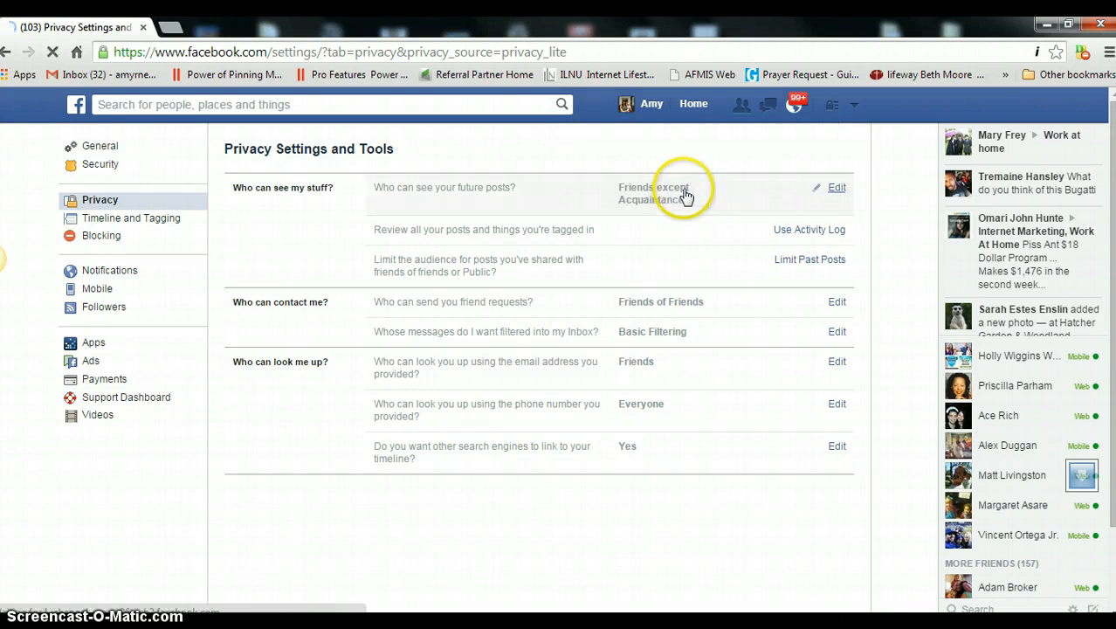
pyautogui.moveTo(275, 319)
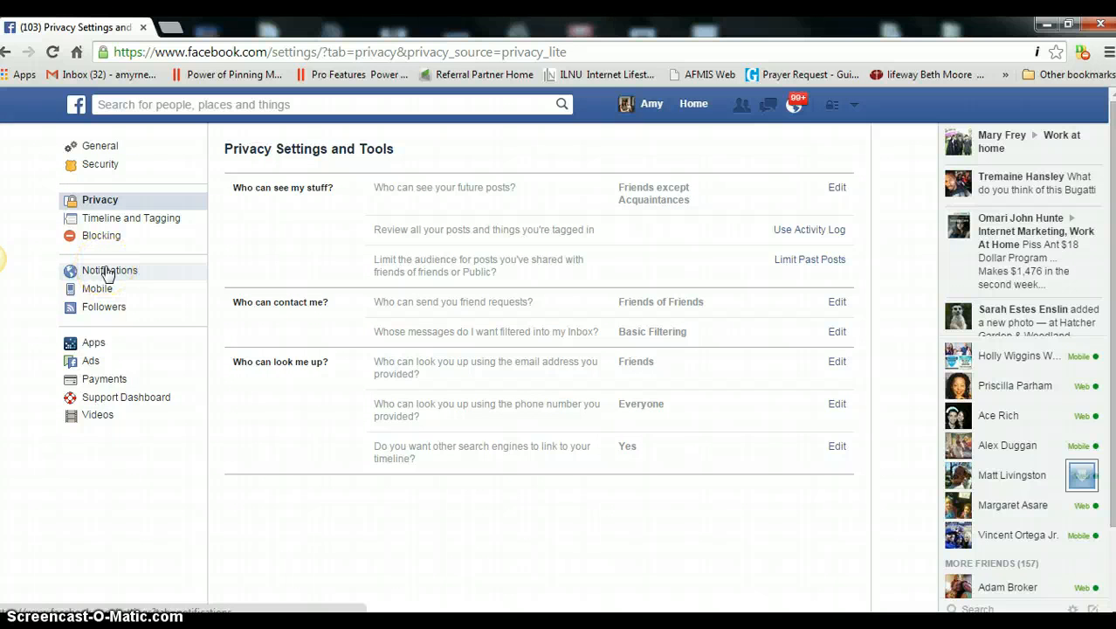
# Step: Select Notifications in the left settings sidebar
pyautogui.click(110, 269)
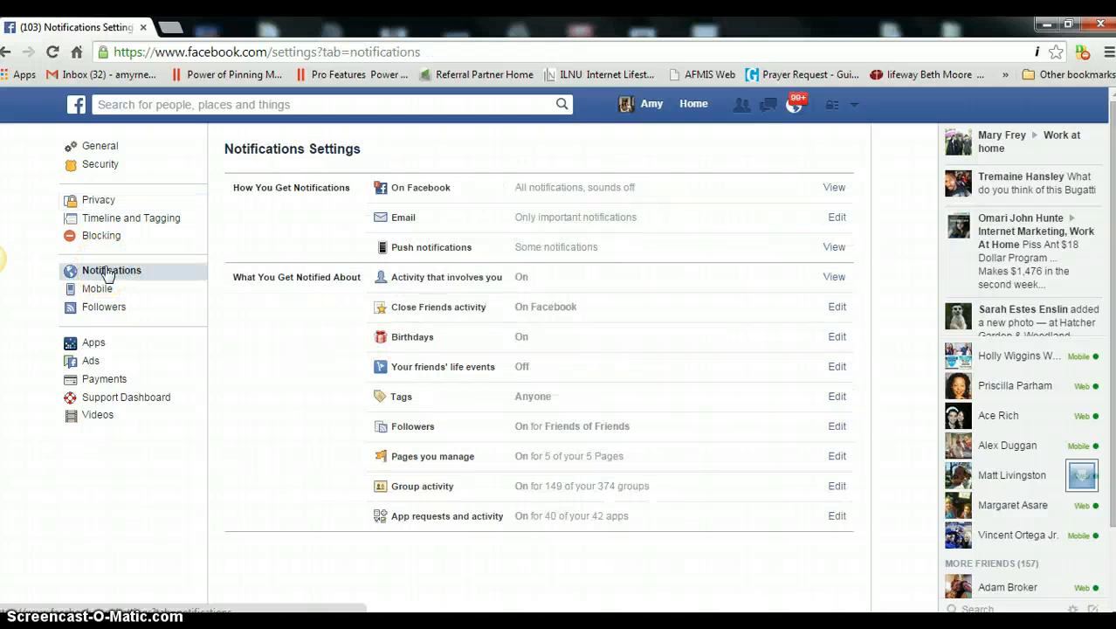
pyautogui.moveTo(470, 486)
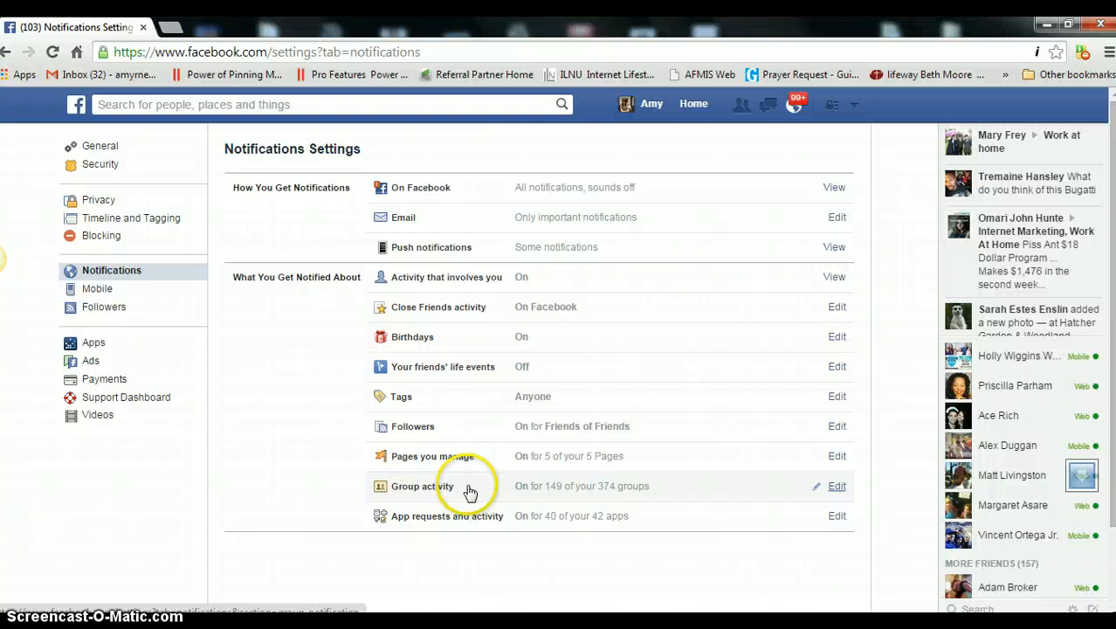
pyautogui.moveTo(617, 509)
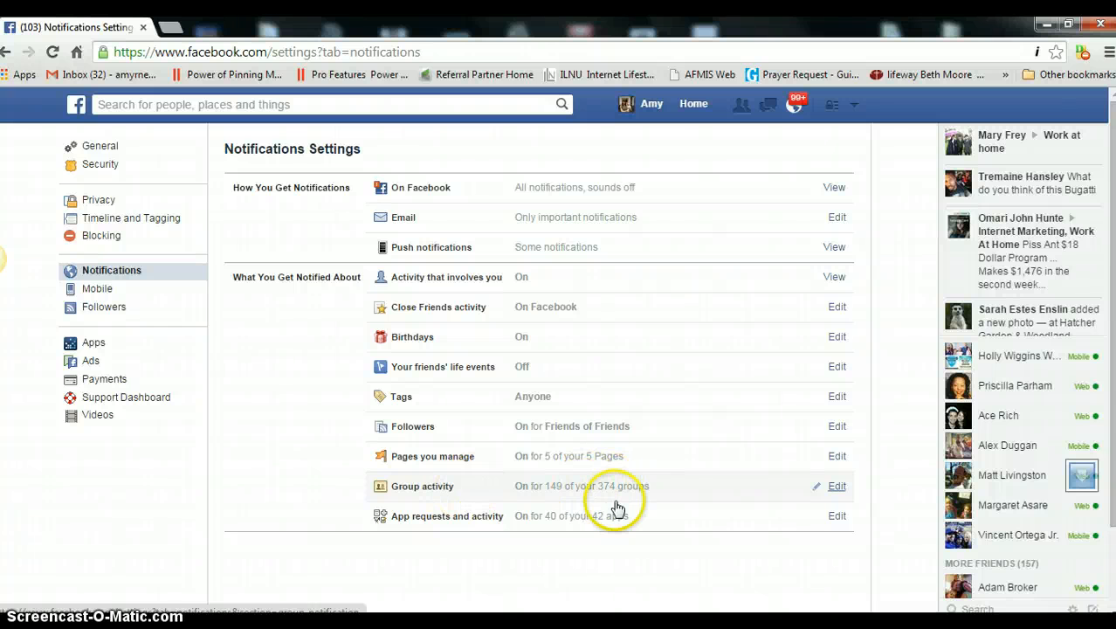
pyautogui.moveTo(492, 528)
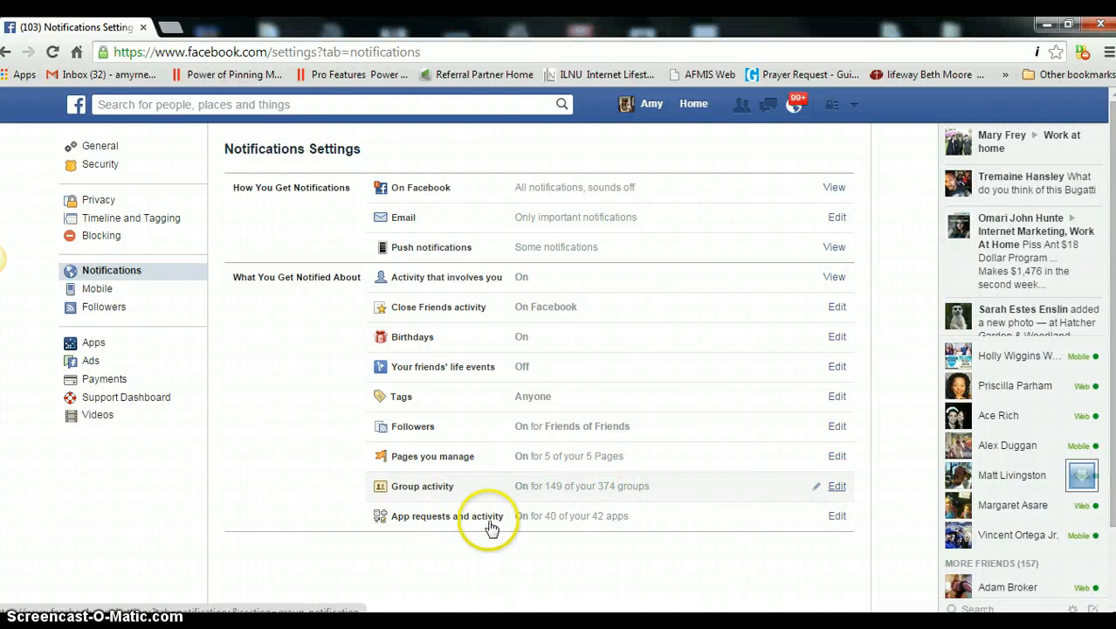
pyautogui.moveTo(555, 495)
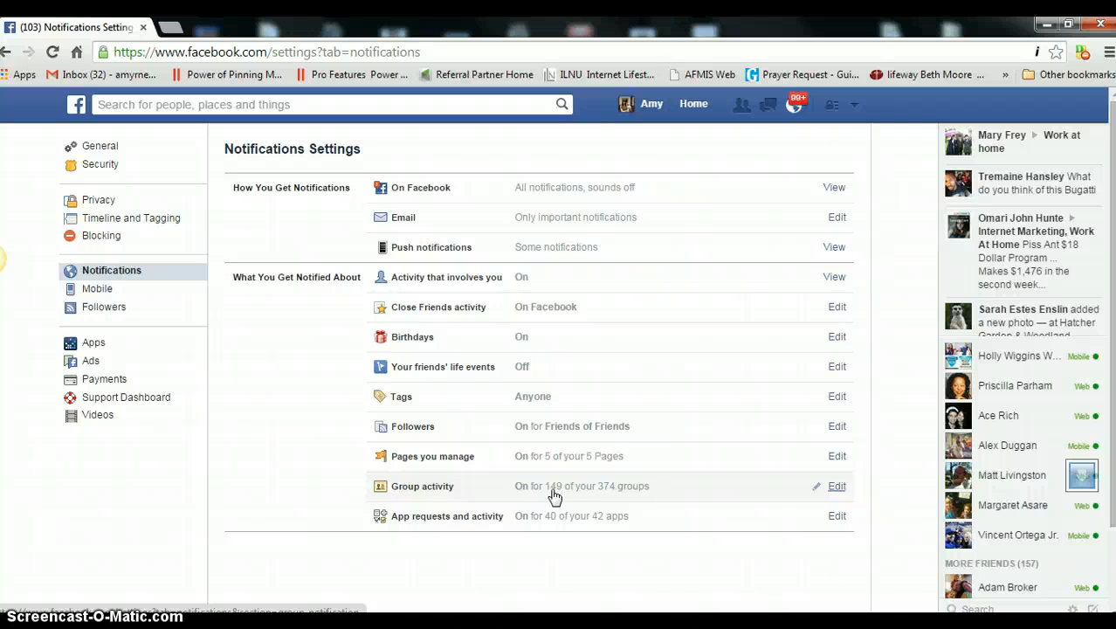
pyautogui.moveTo(801, 500)
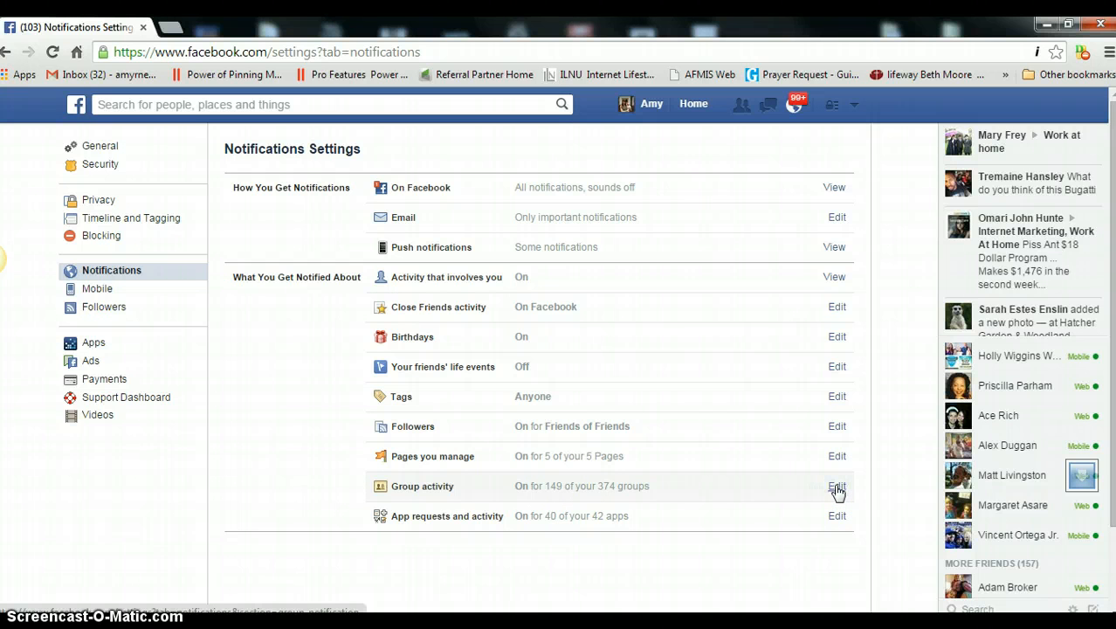
# Step: Expand Group activity, show the remaining 367 groups, and scroll through their notification levels
pyautogui.click(835, 486)
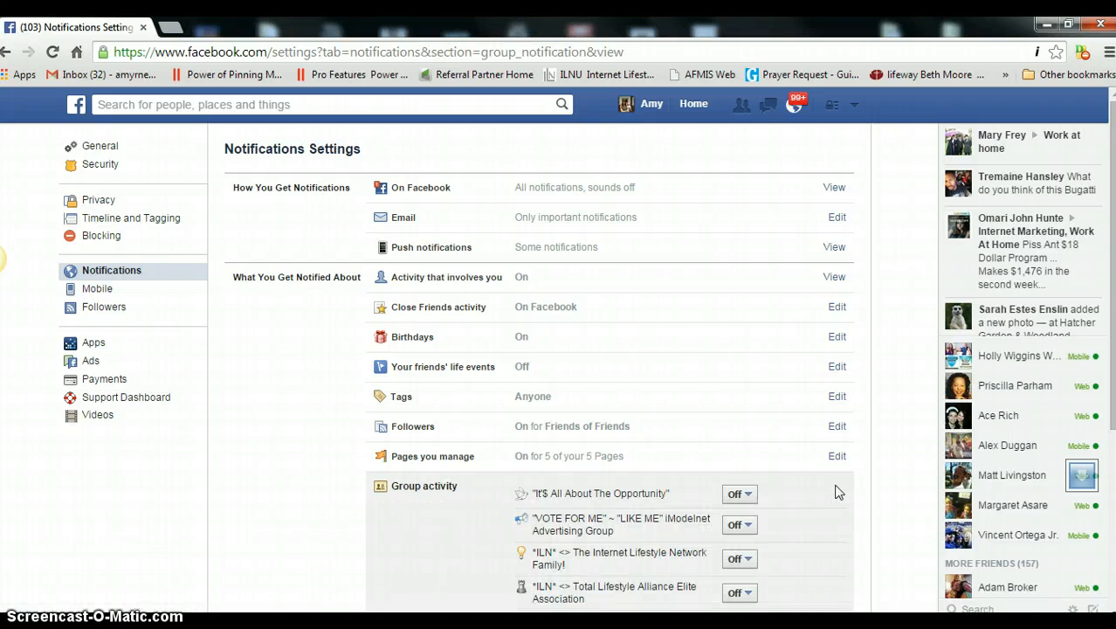
pyautogui.moveTo(1078, 339)
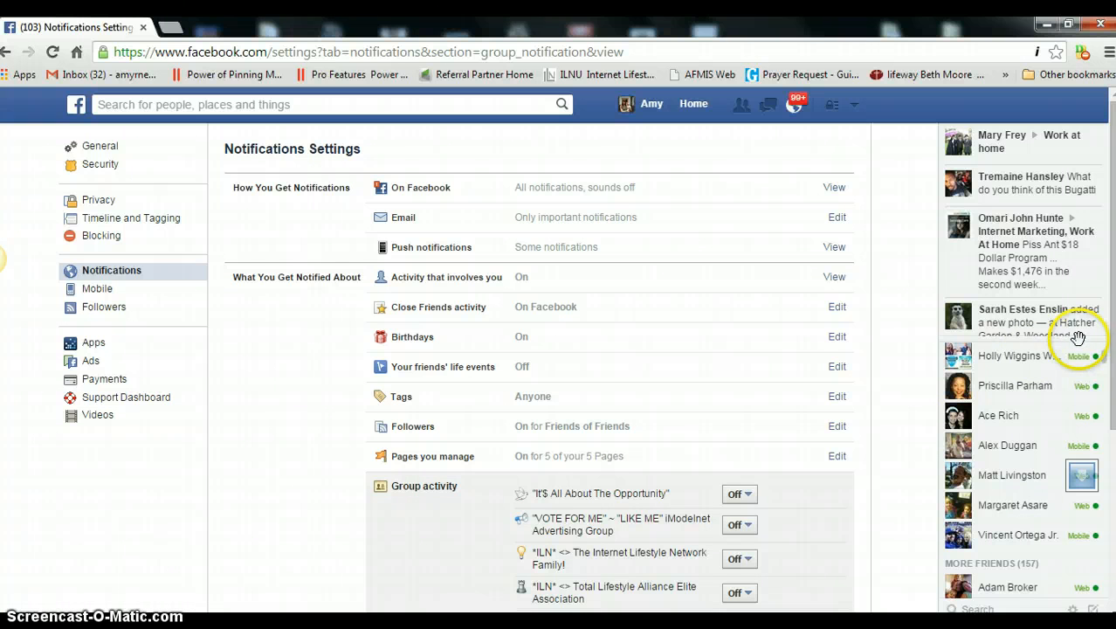
pyautogui.scroll(-3)
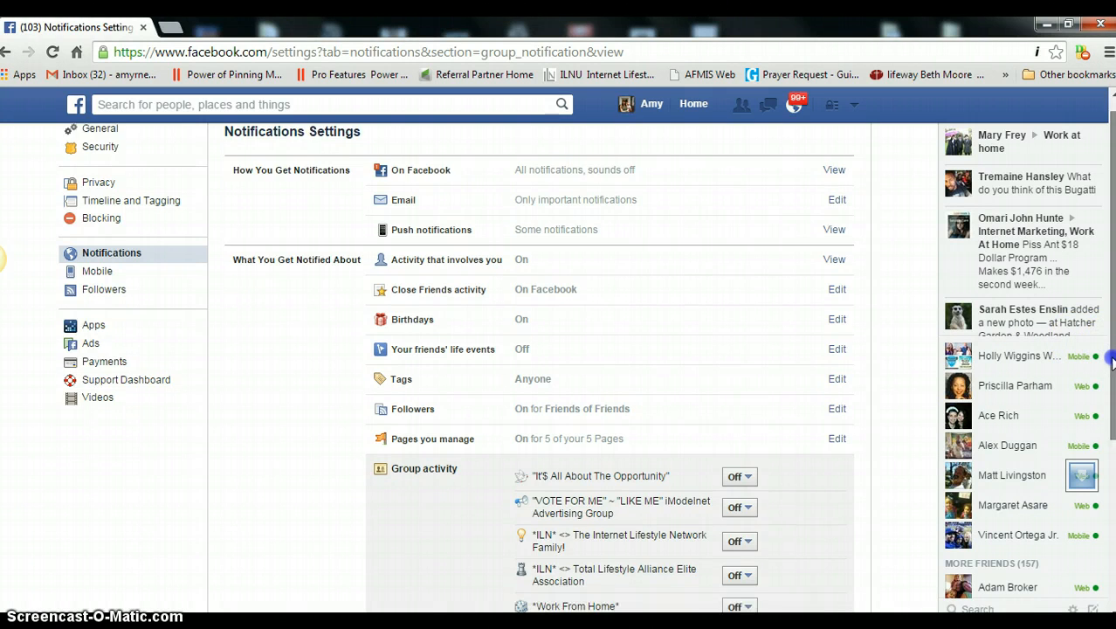
pyautogui.scroll(-3)
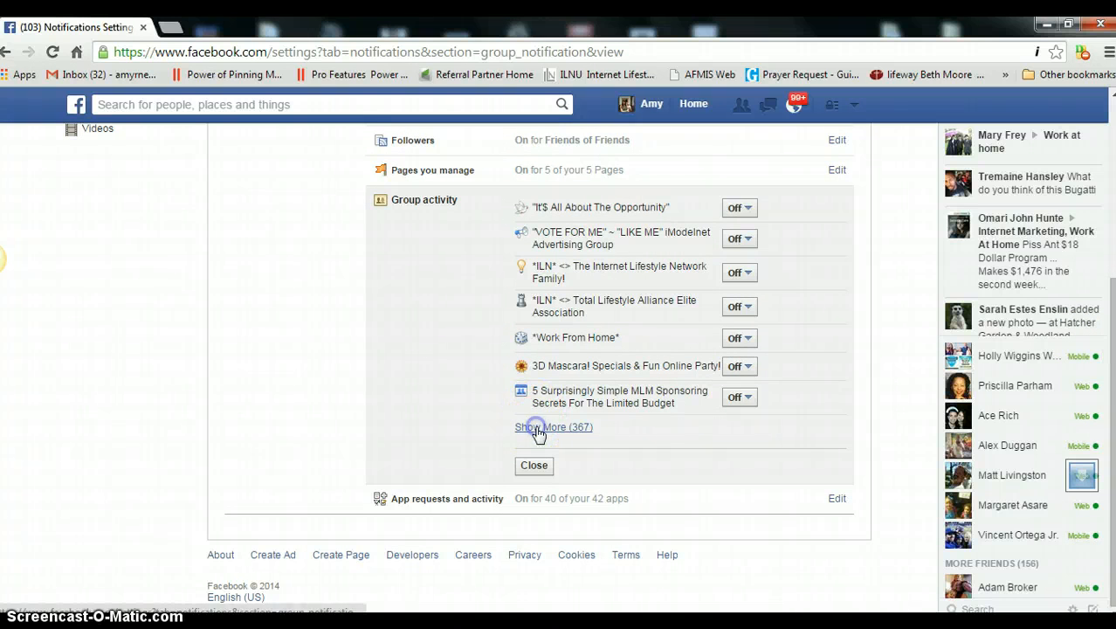
pyautogui.click(554, 427)
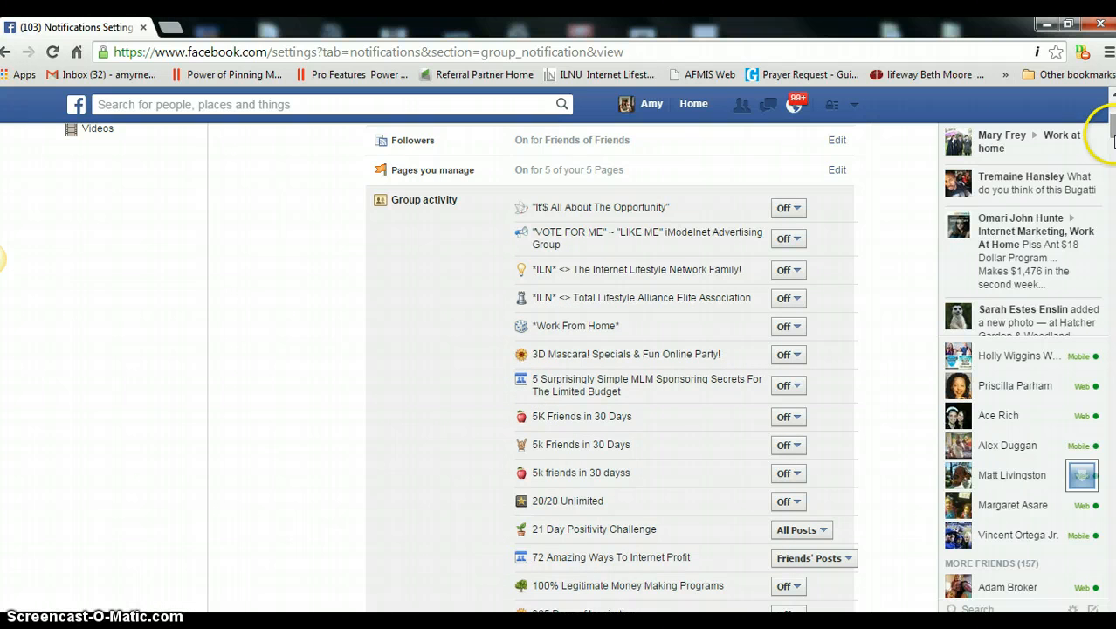
pyautogui.scroll(-3)
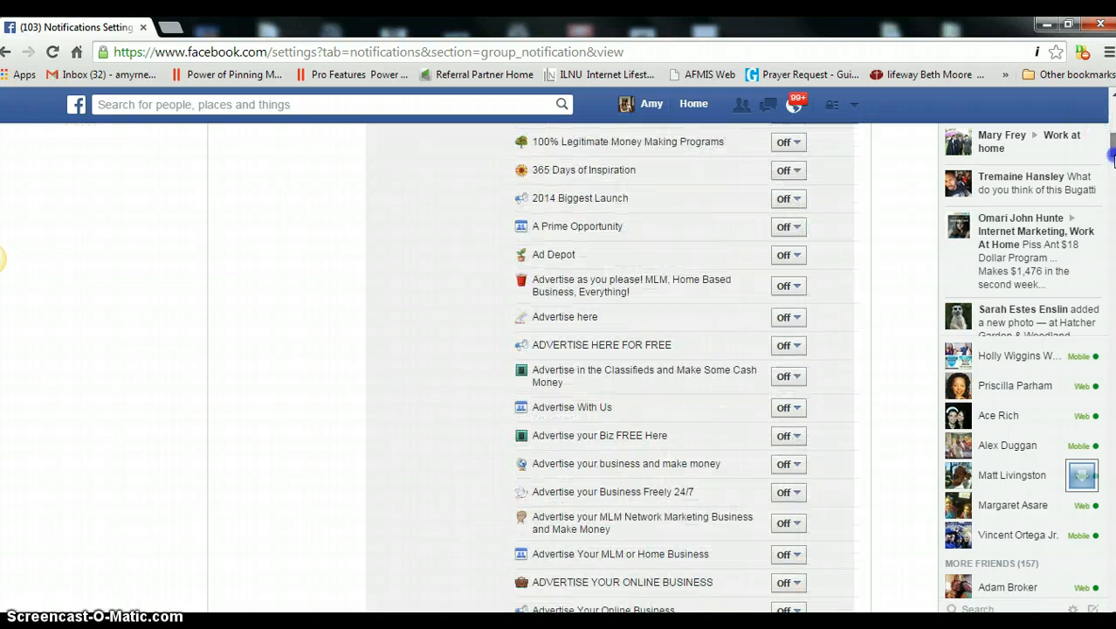
pyautogui.scroll(-3)
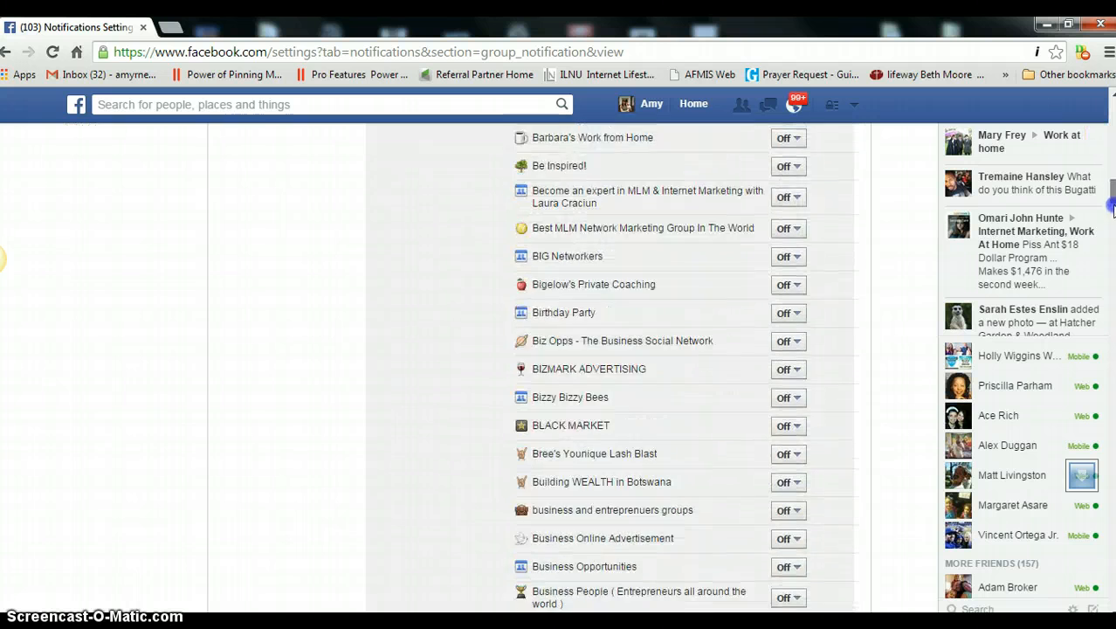
pyautogui.scroll(-3)
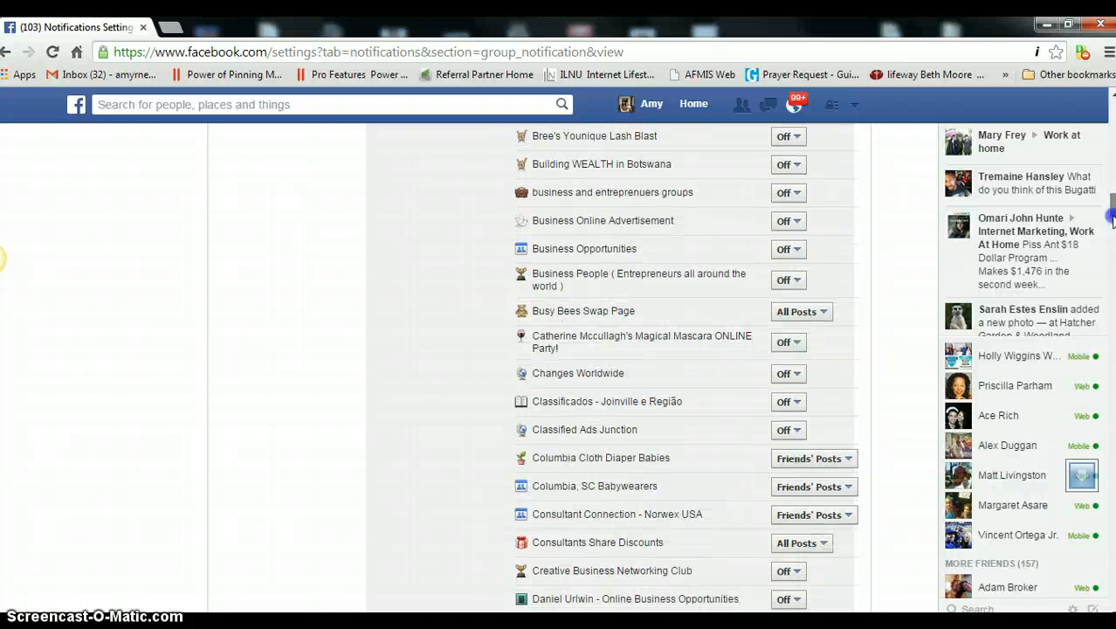
pyautogui.scroll(-3)
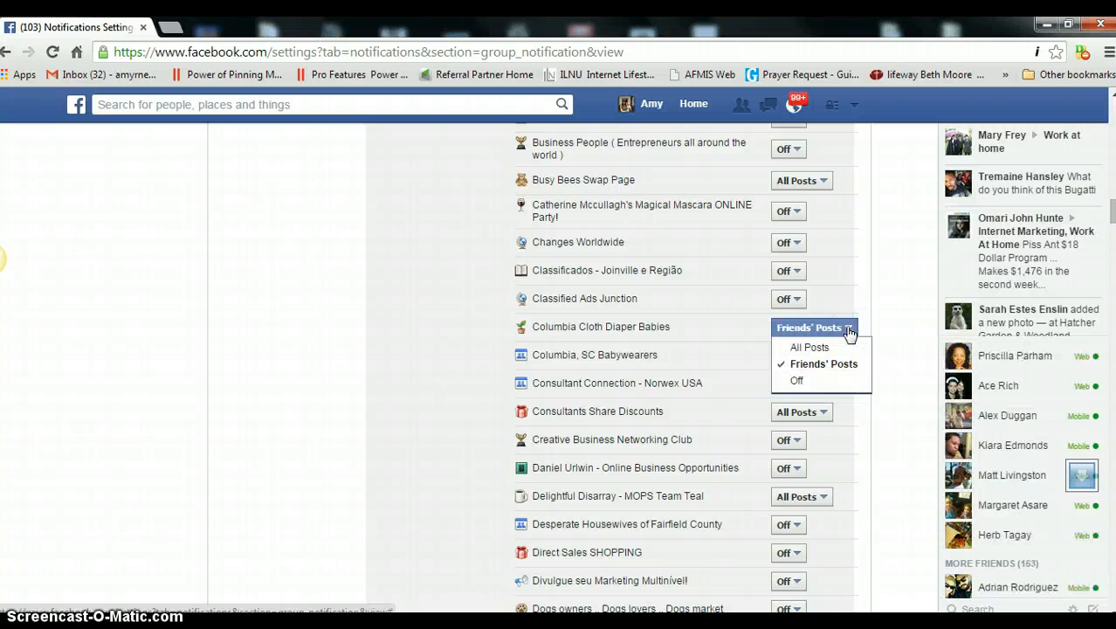
pyautogui.click(822, 363)
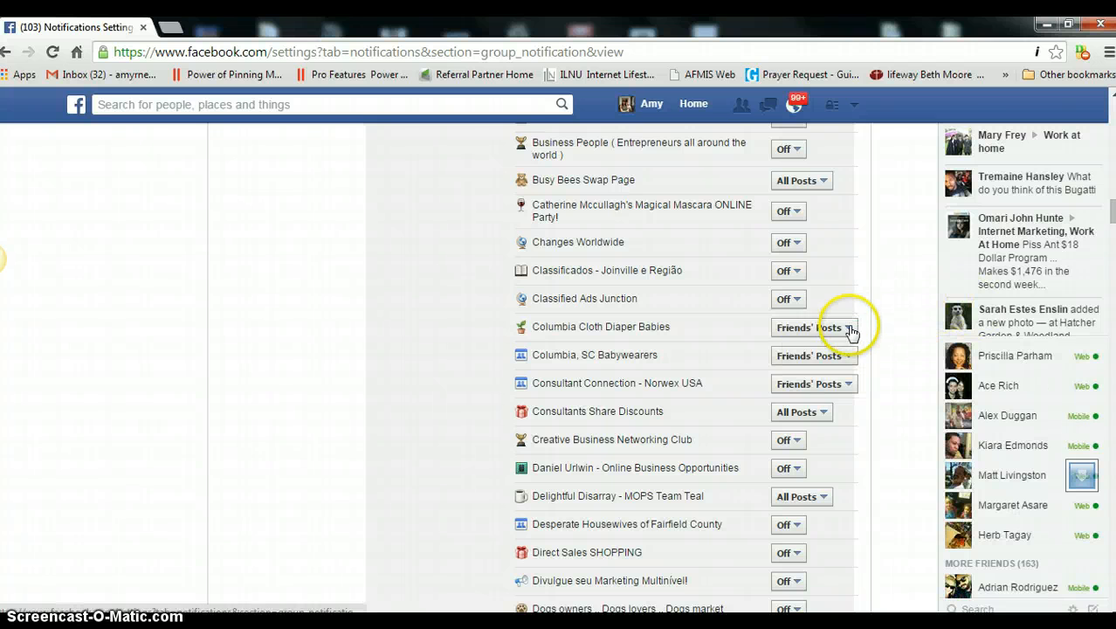
pyautogui.click(811, 328)
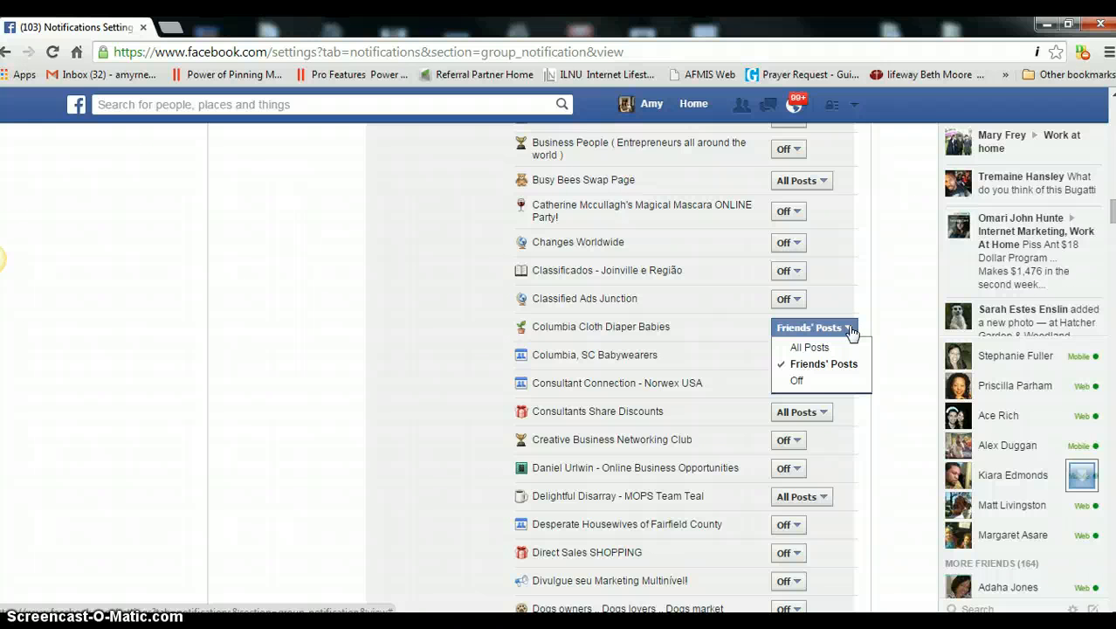
pyautogui.click(823, 363)
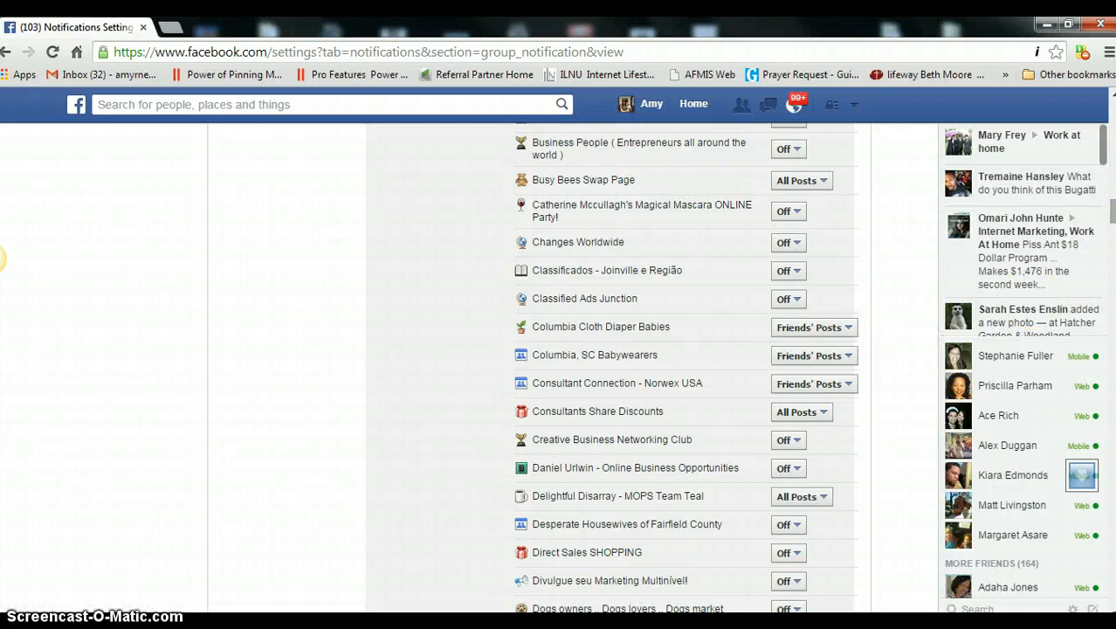
pyautogui.scroll(-3)
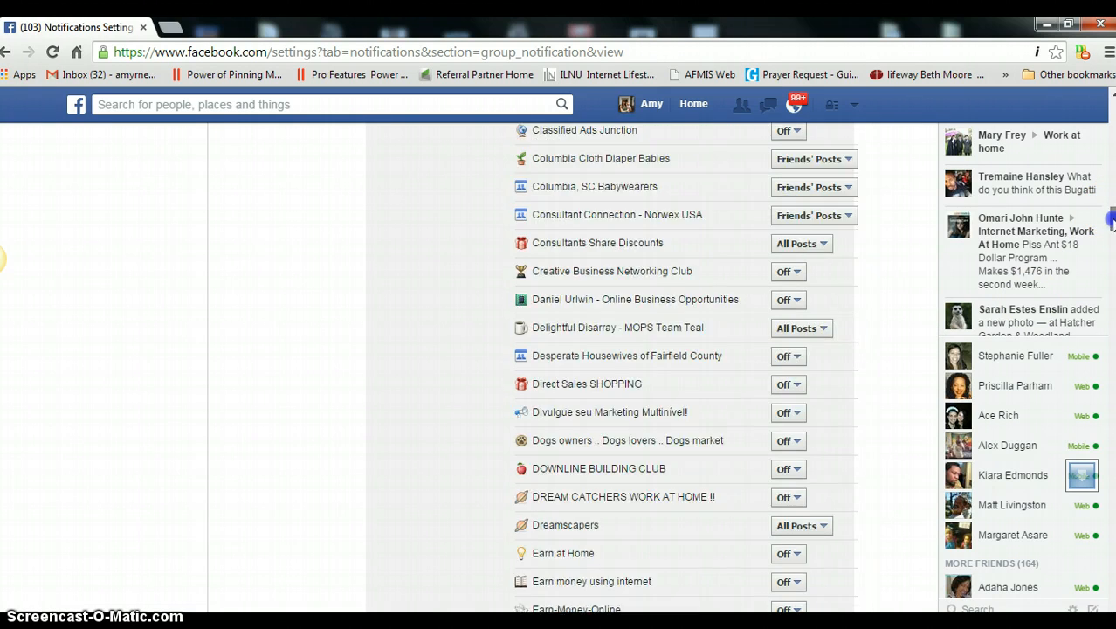
pyautogui.scroll(-3)
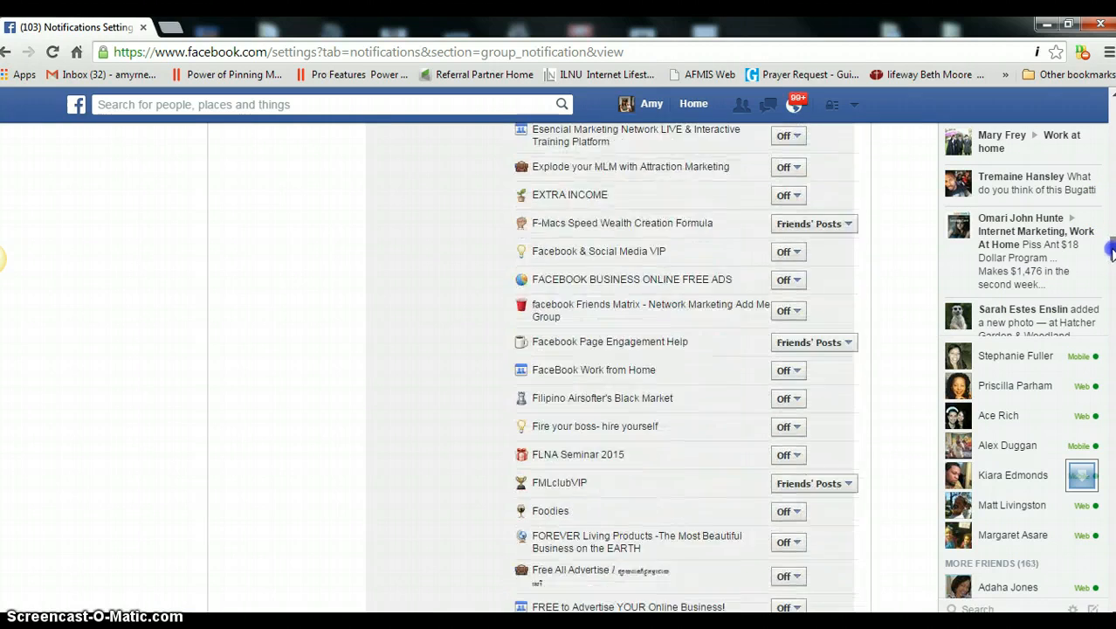
pyautogui.scroll(-3)
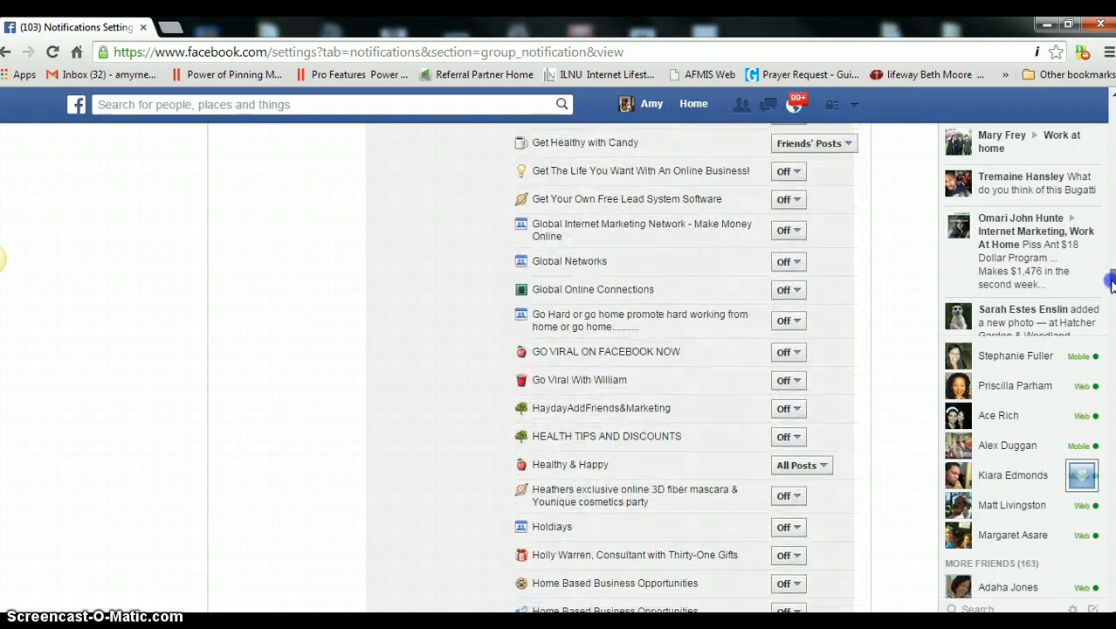
pyautogui.scroll(-3)
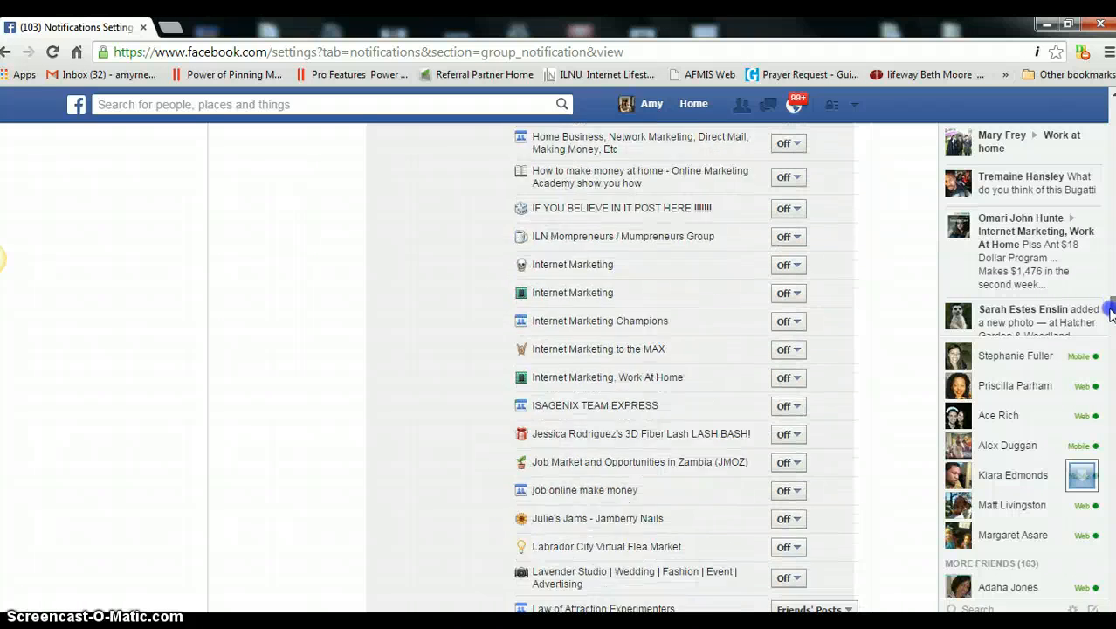
pyautogui.scroll(-3)
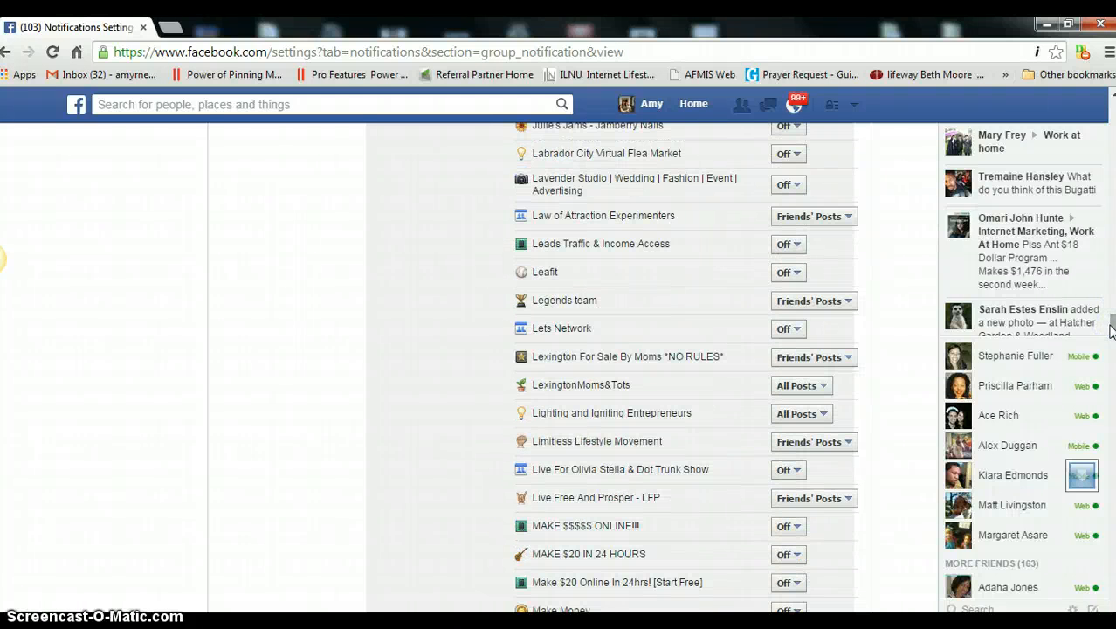